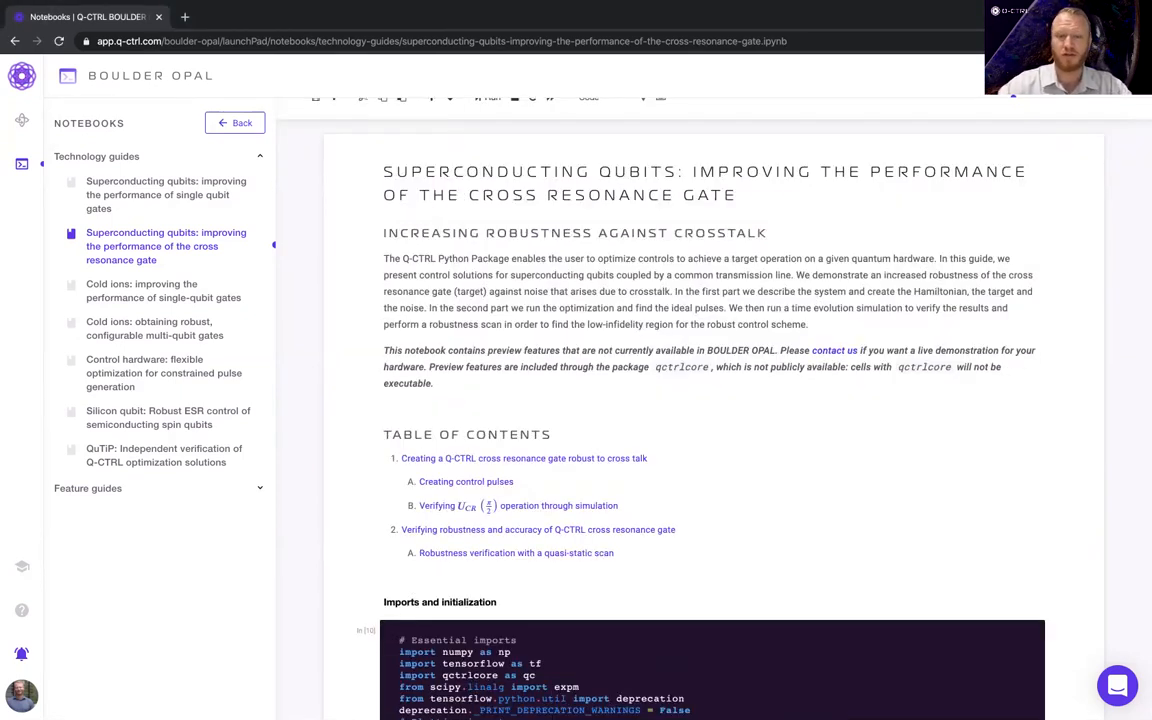
# Scroll down through the currently open notebook
pyautogui.scroll(-3)
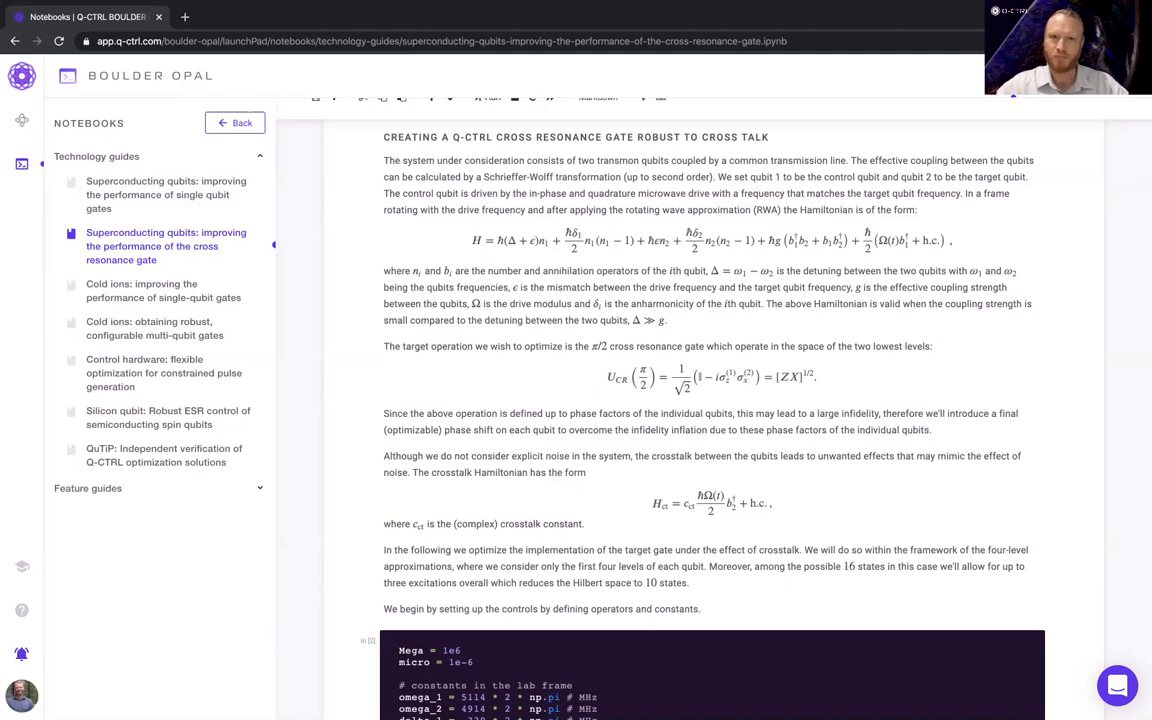
pyautogui.scroll(-3)
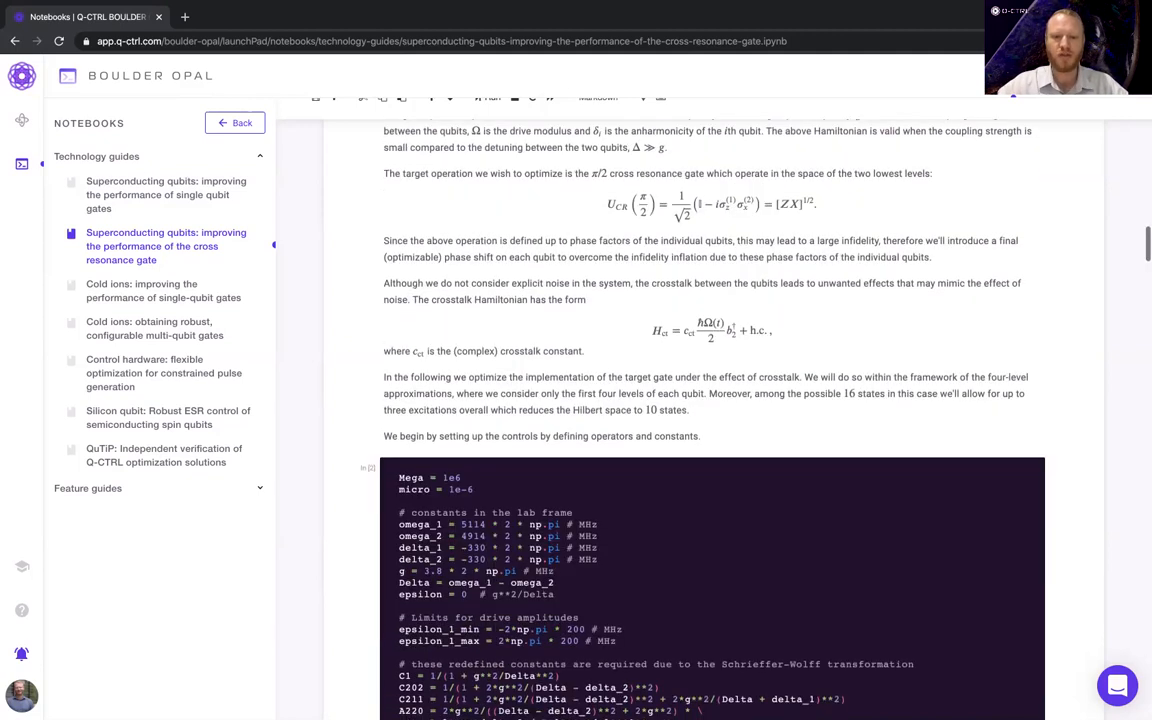
pyautogui.scroll(-3)
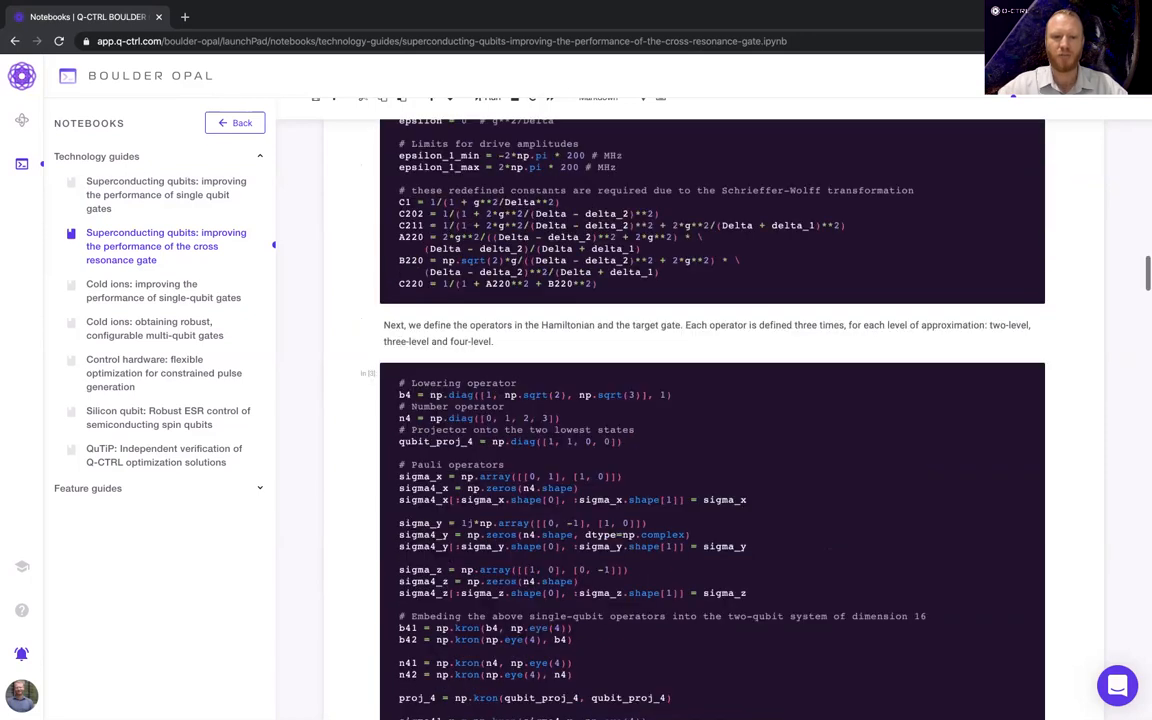
pyautogui.scroll(-3)
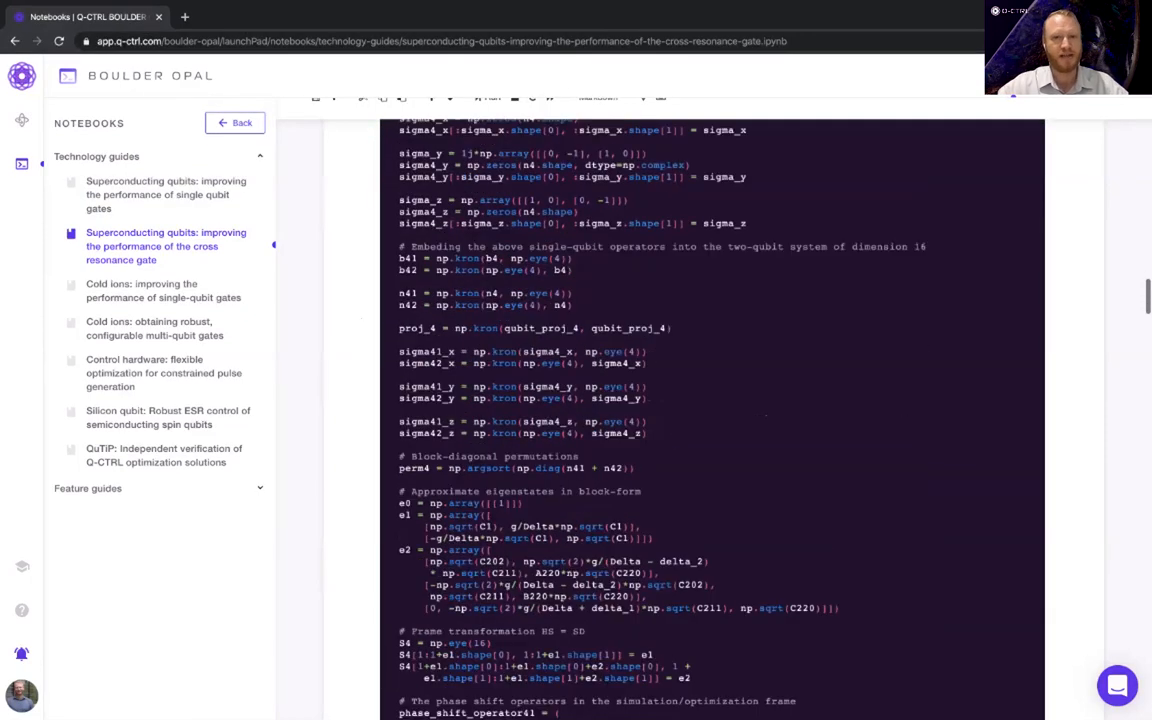
pyautogui.scroll(-3)
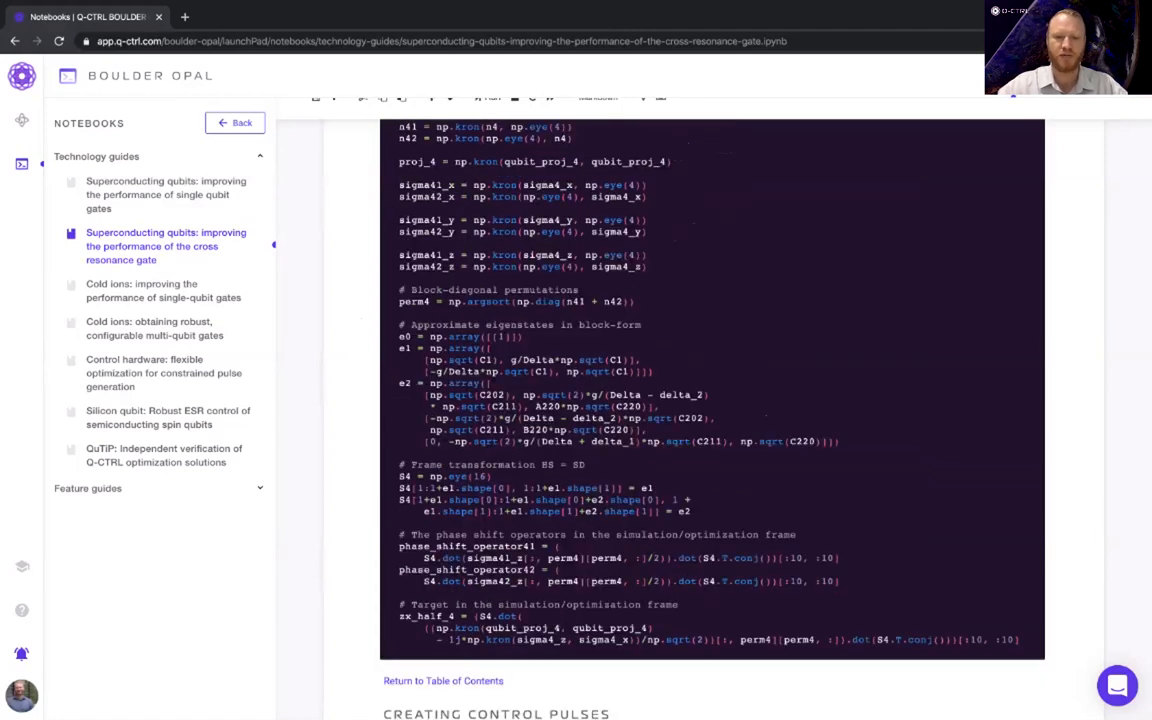
pyautogui.scroll(-3)
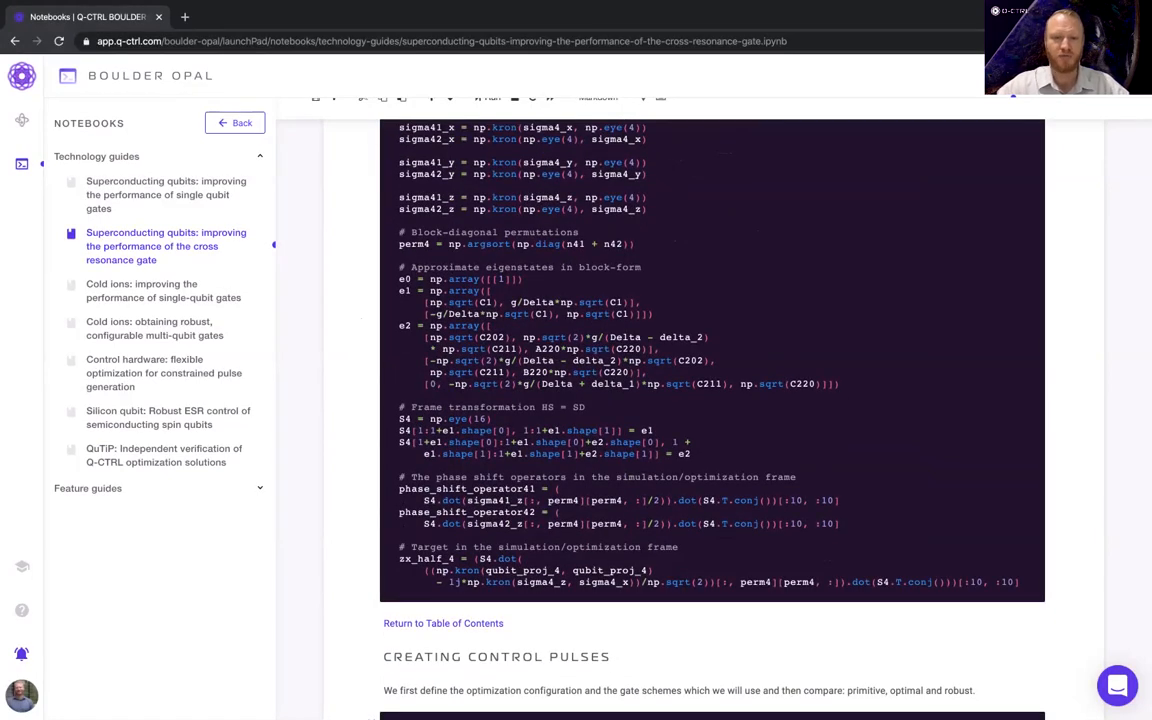
pyautogui.scroll(-3)
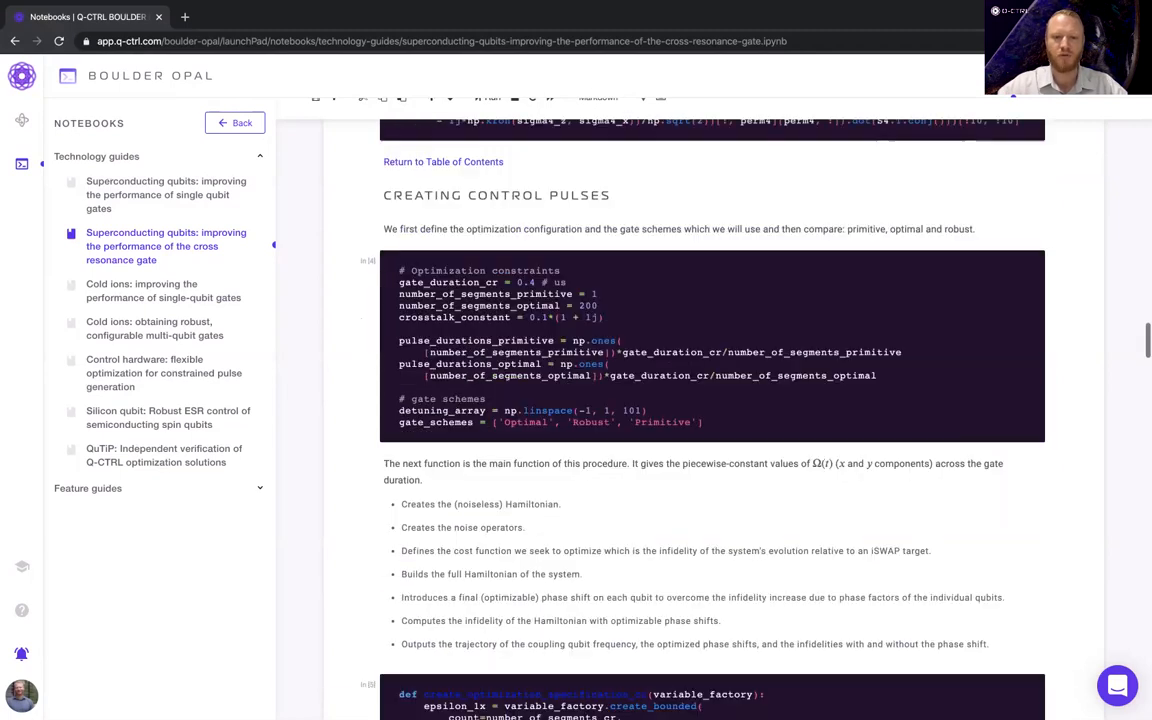
pyautogui.scroll(-3)
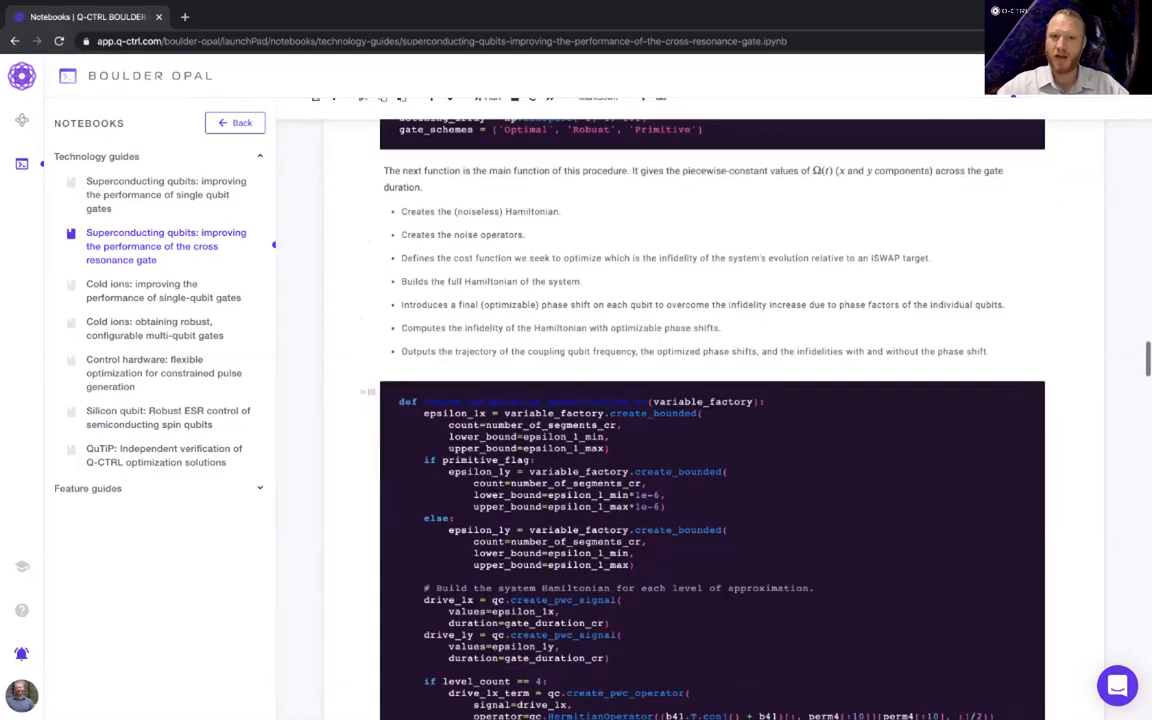
pyautogui.scroll(-3)
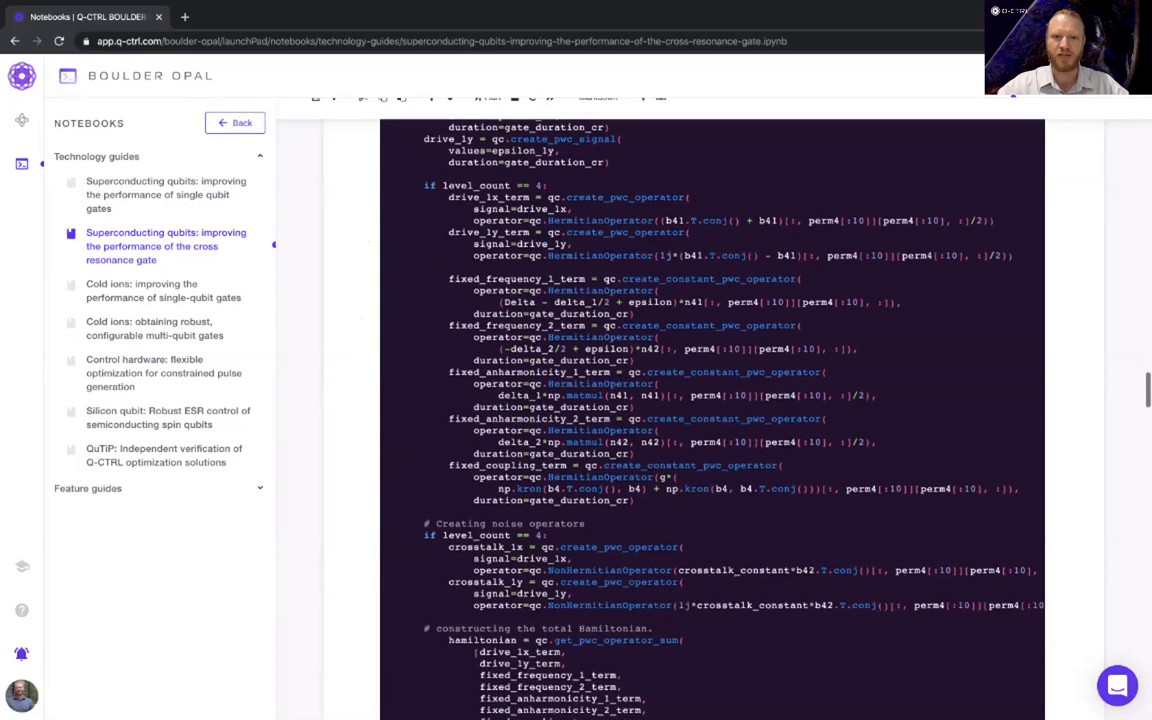
pyautogui.scroll(-3)
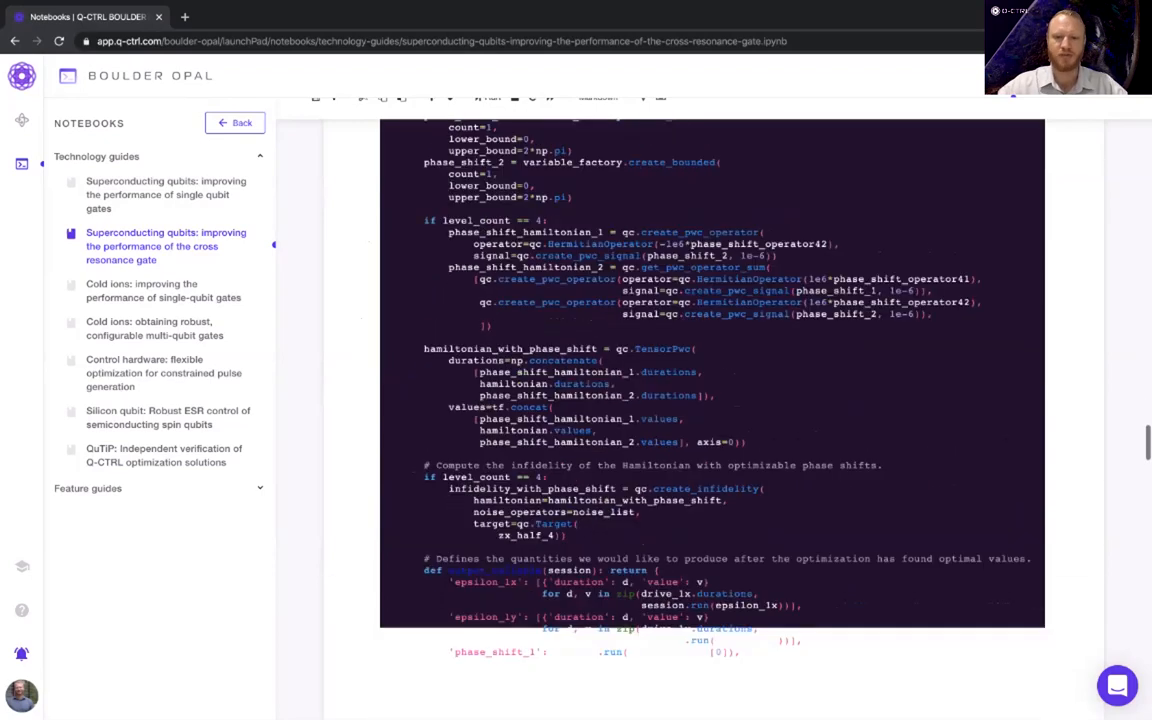
pyautogui.scroll(-3)
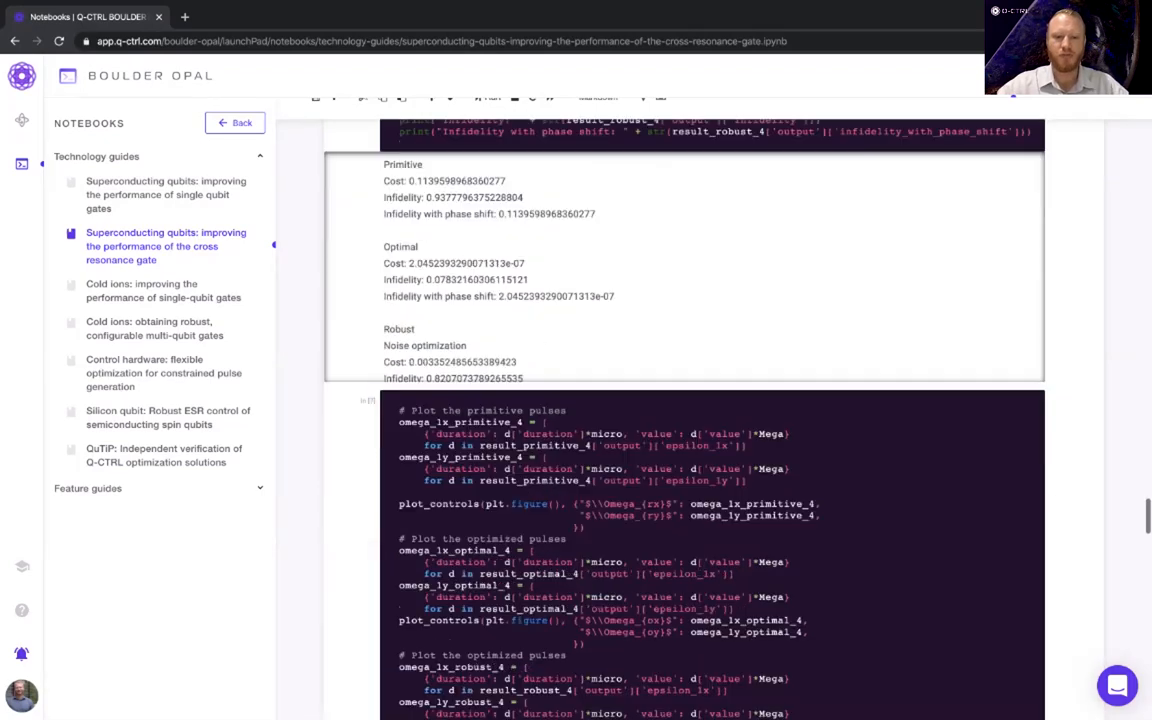
pyautogui.scroll(-3)
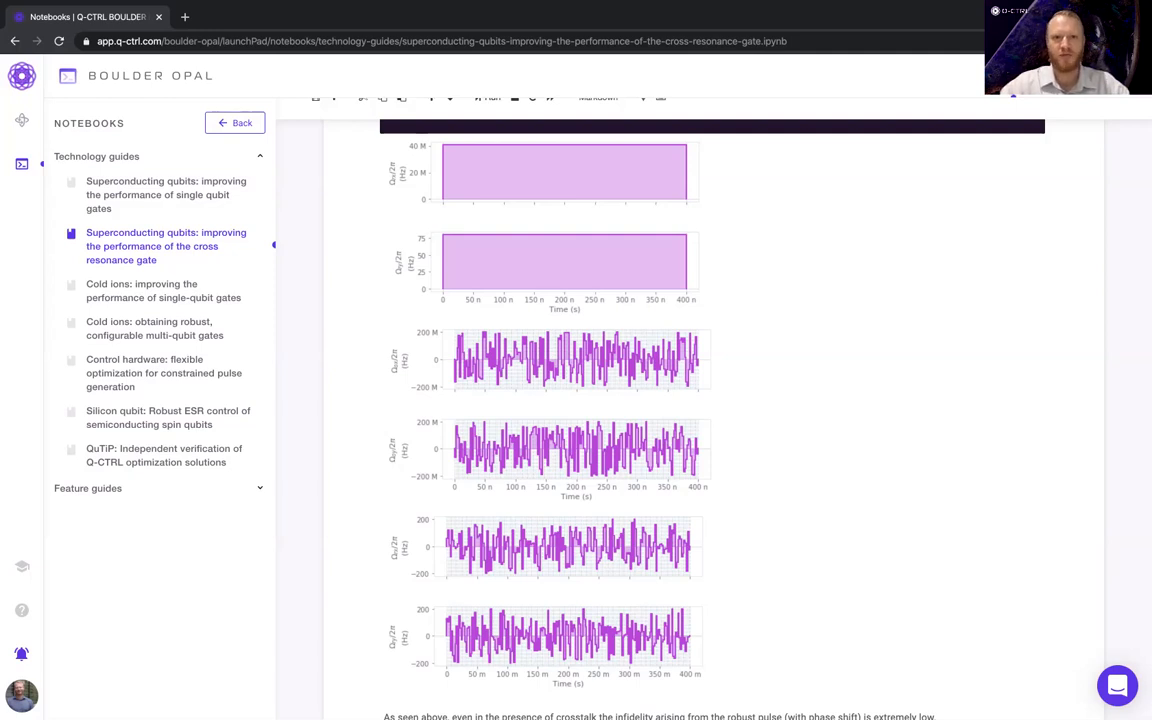
pyautogui.scroll(-3)
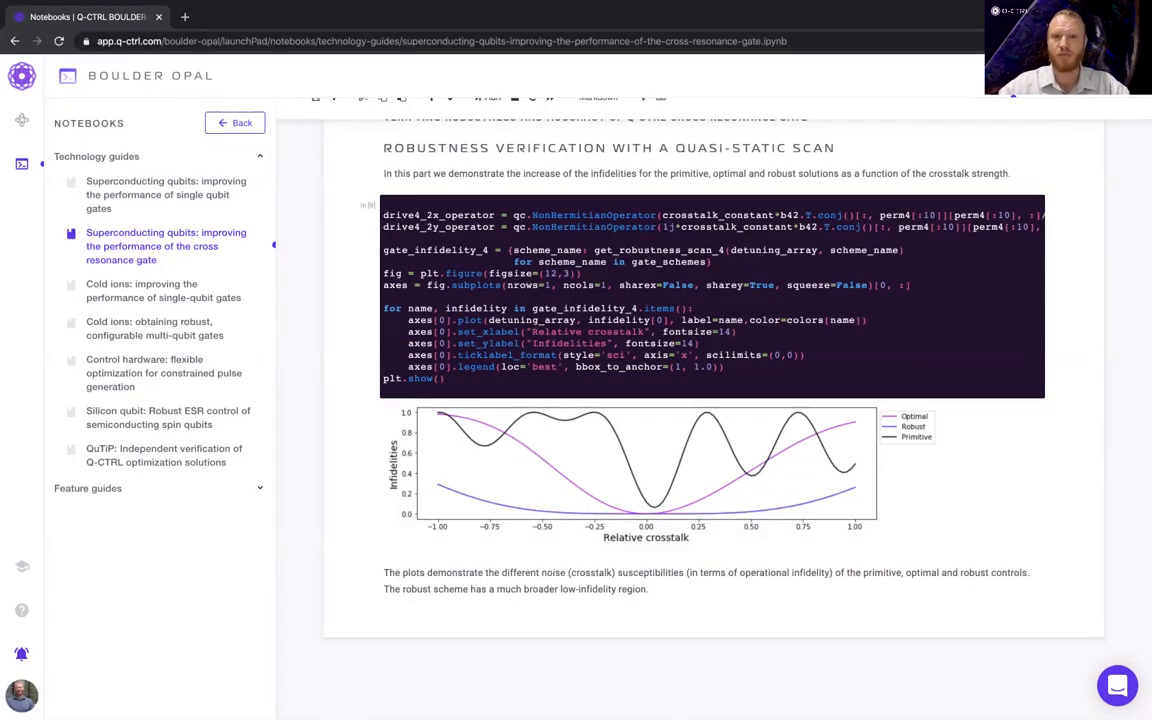
pyautogui.scroll(-3)
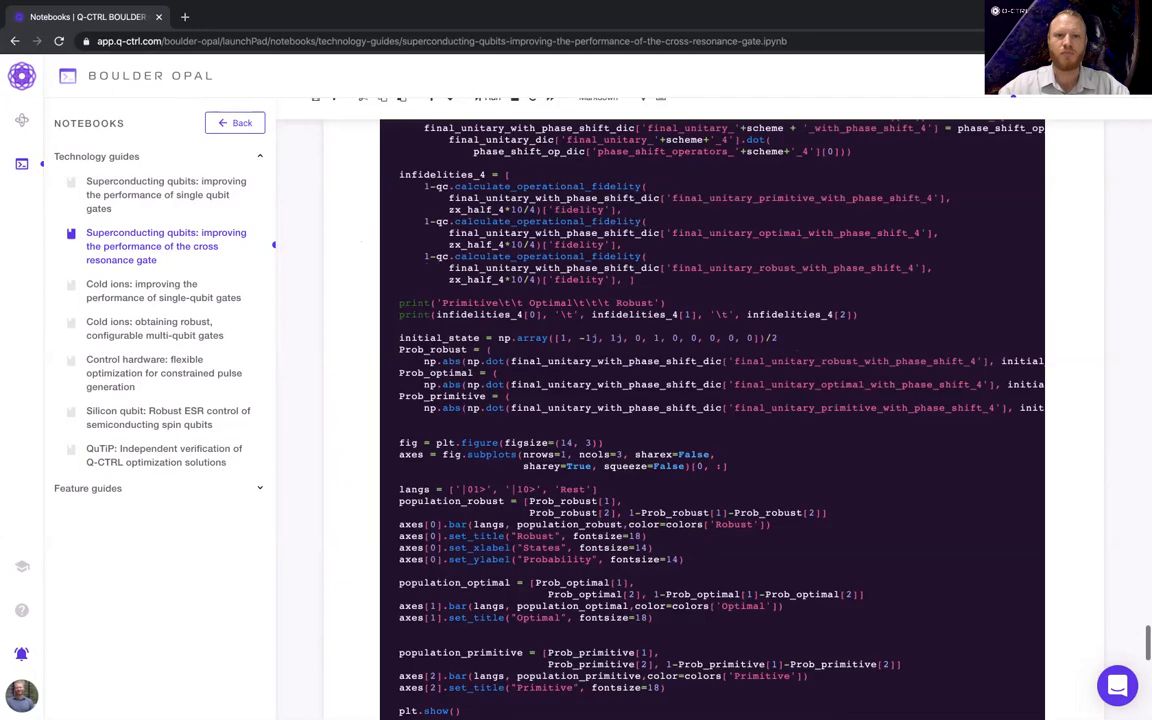
pyautogui.scroll(-3)
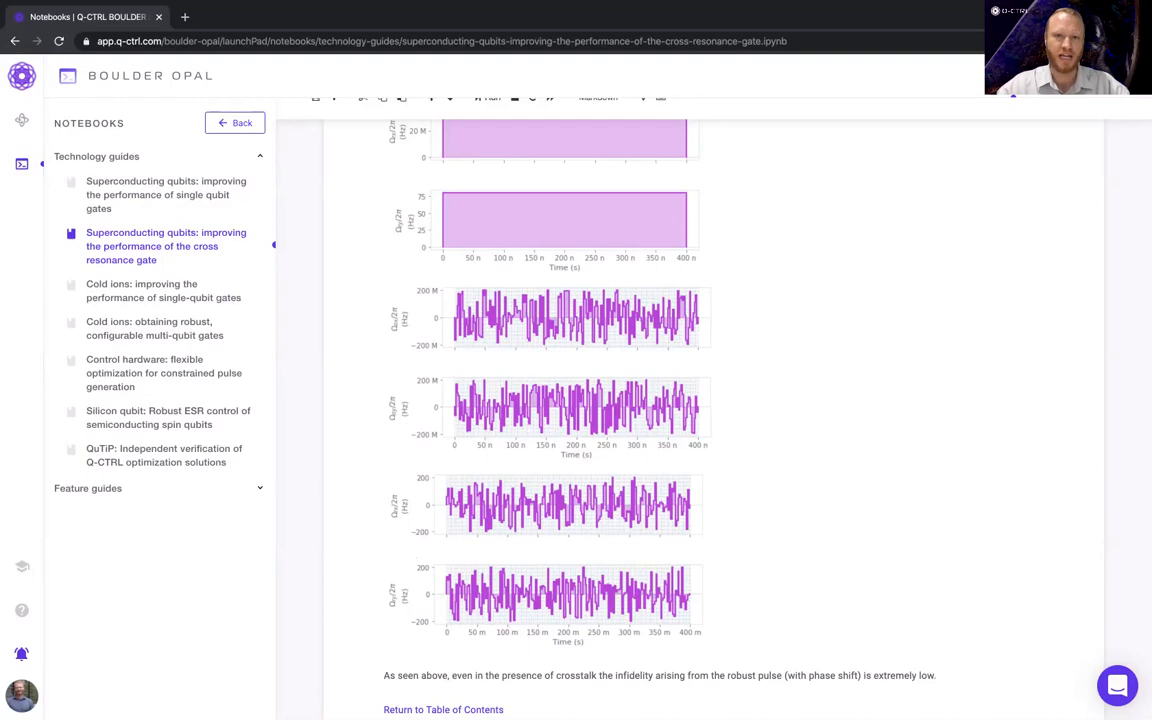
# Open the constrained pulse generation notebook and scroll to the sinc filter code and Cost output
pyautogui.click(164, 373)
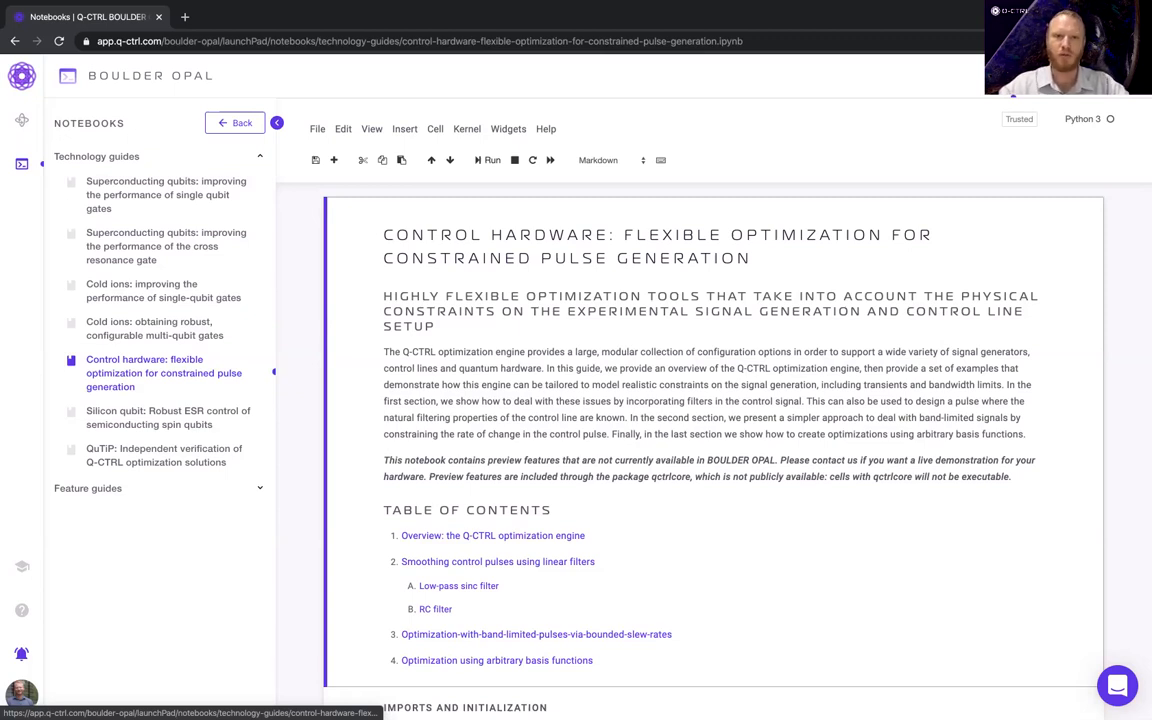
pyautogui.scroll(-3)
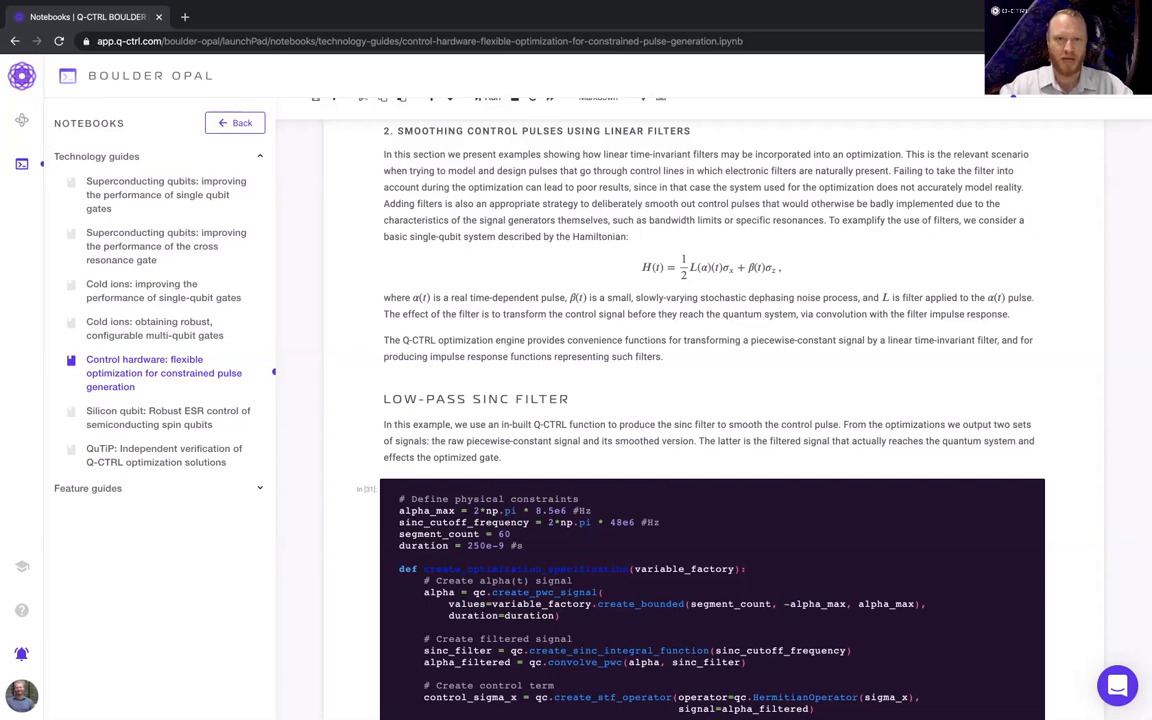
pyautogui.scroll(-3)
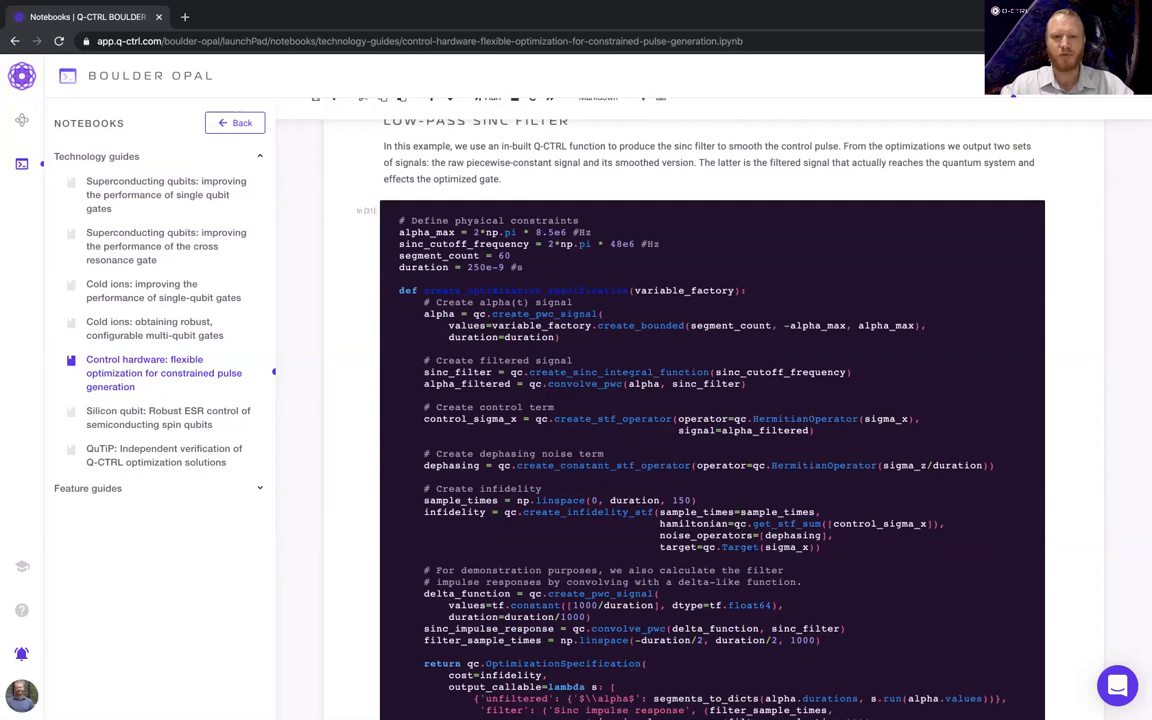
pyautogui.scroll(-3)
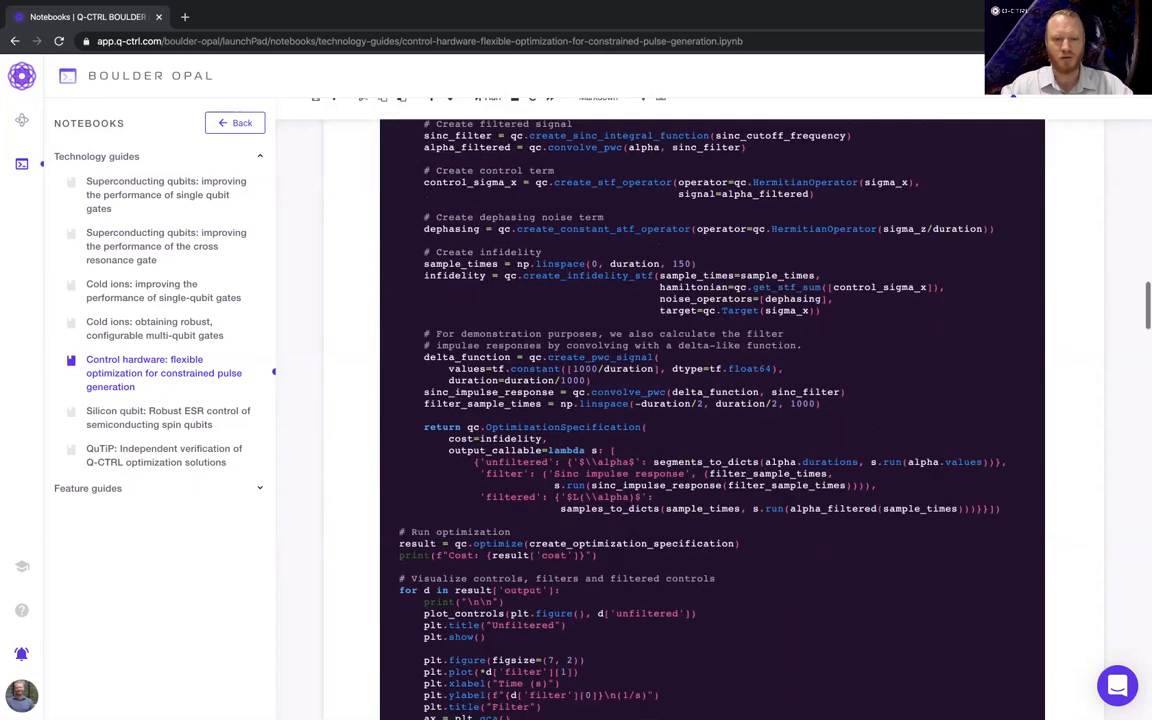
pyautogui.scroll(-3)
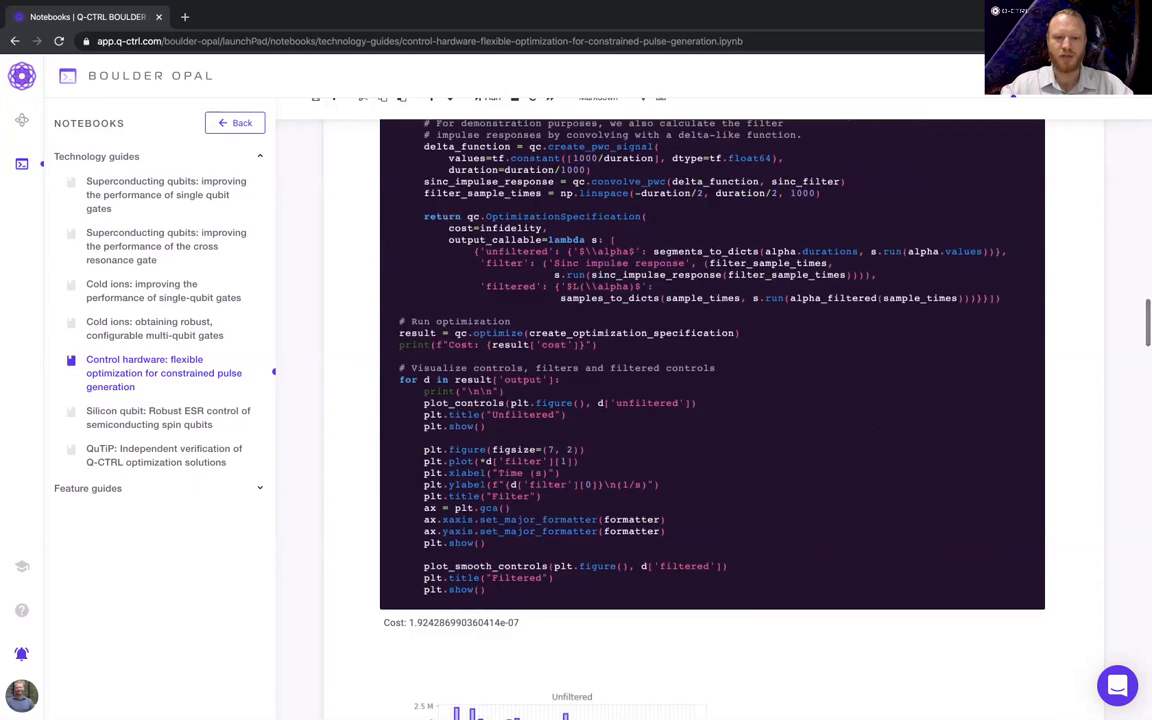
pyautogui.scroll(-3)
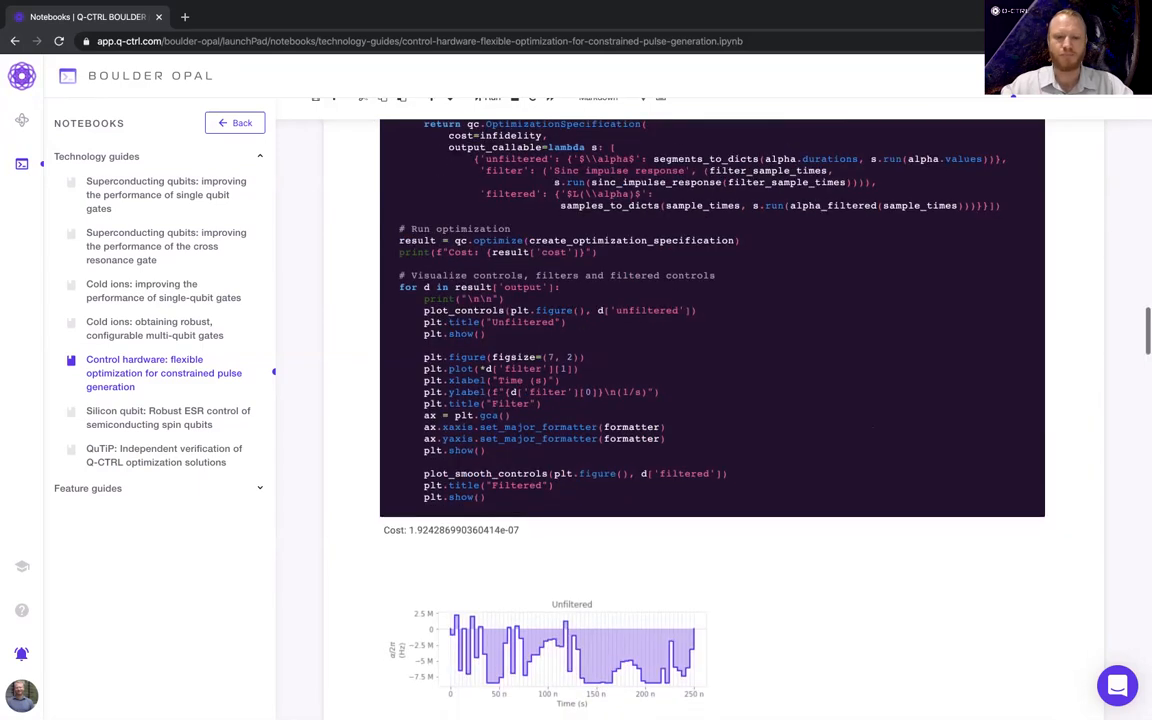
# Scroll to the sinc example's Unfiltered, Filter impulse response and Filtered pulse plots
pyautogui.scroll(-3)
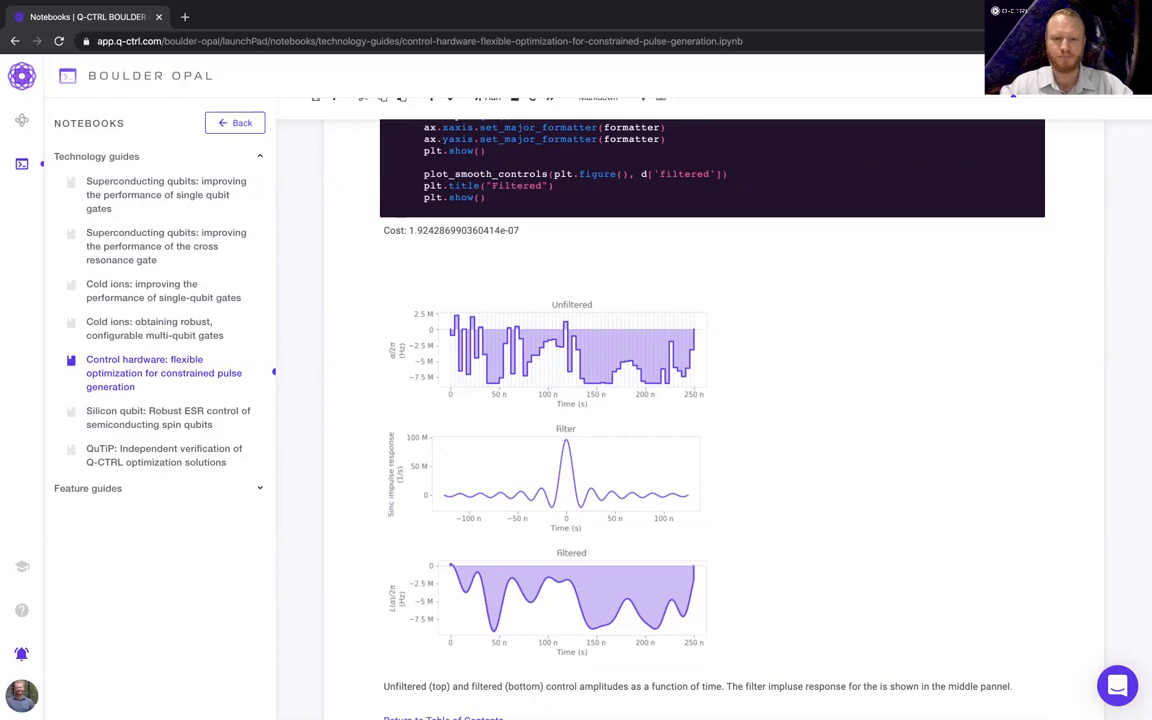
# Scroll past the RC Filter code to its cost, unfiltered, RC impulse and filtered plots
pyautogui.scroll(-3)
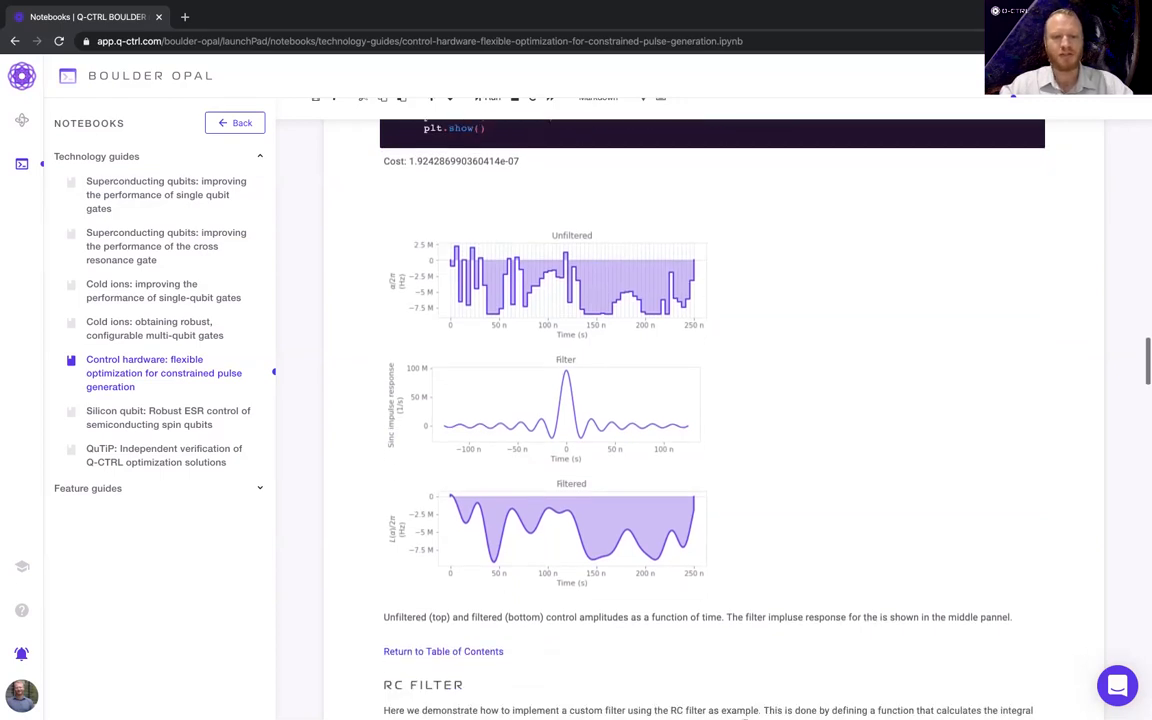
pyautogui.scroll(-3)
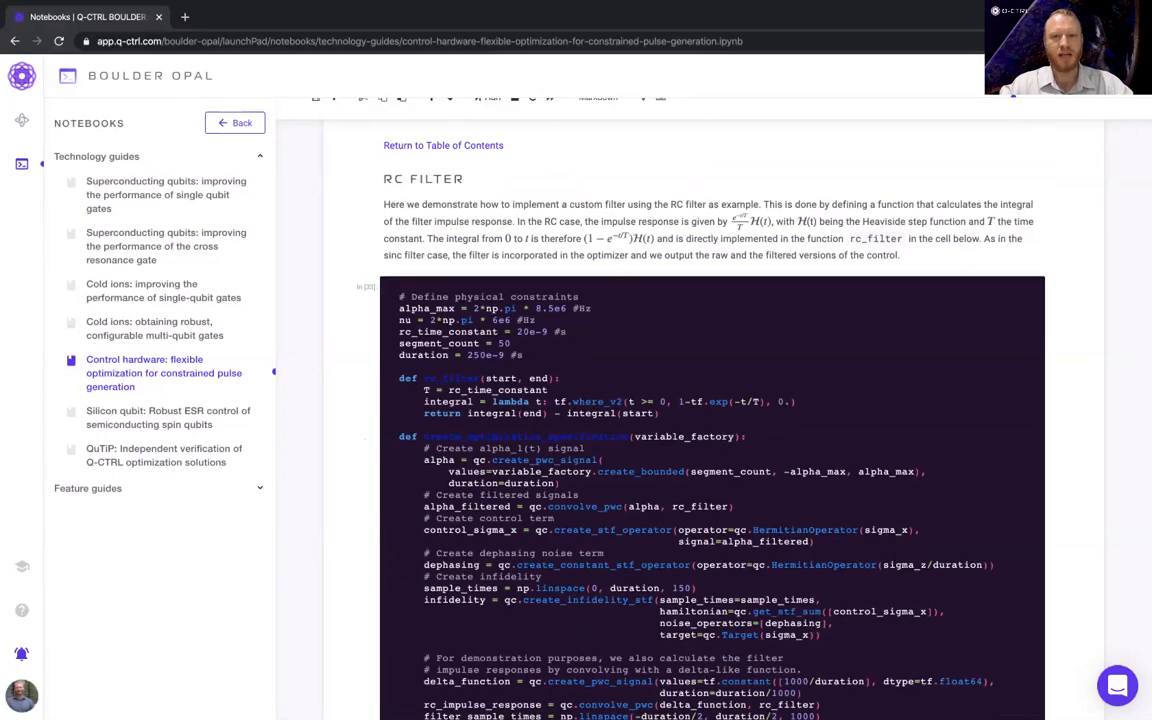
pyautogui.scroll(-3)
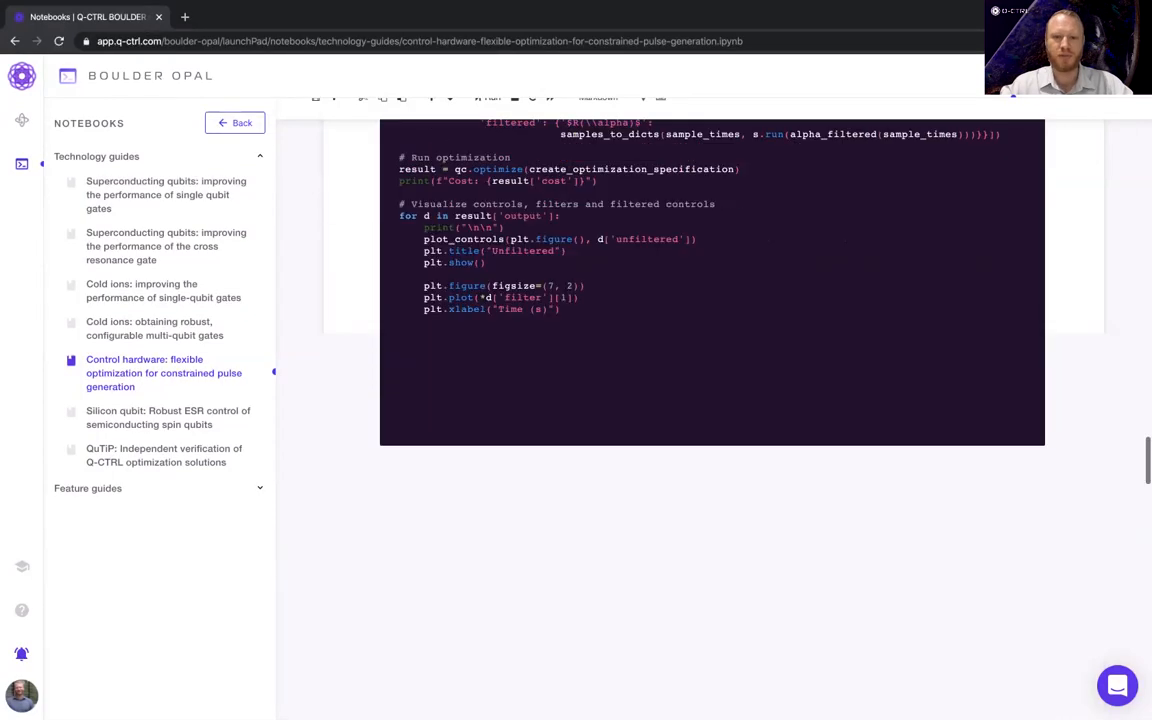
pyautogui.scroll(-3)
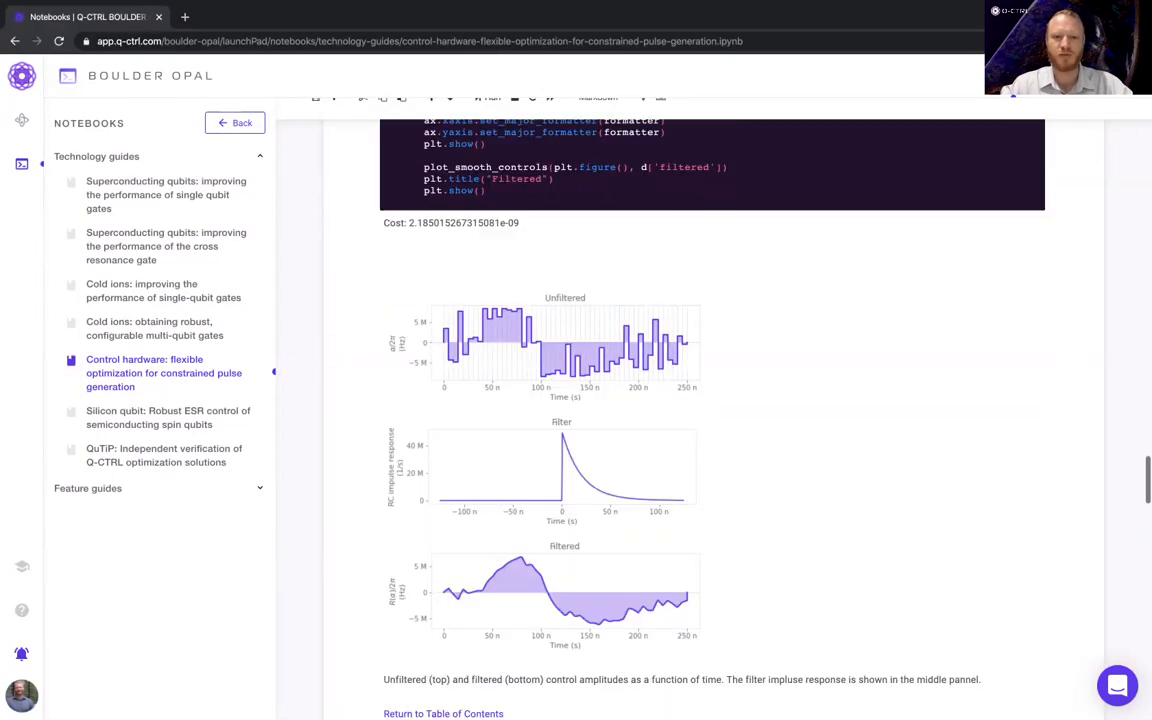
pyautogui.scroll(-3)
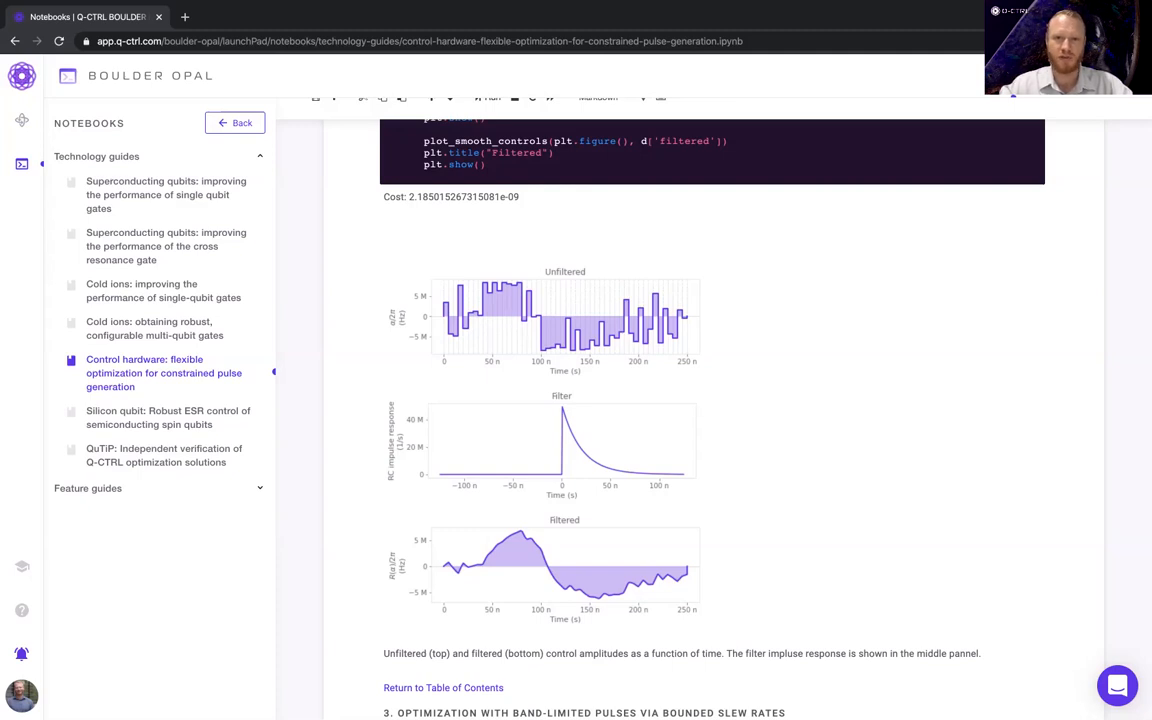
# Scroll through section 3's slew-rate code to its pulse plots and section 4's start
pyautogui.scroll(-3)
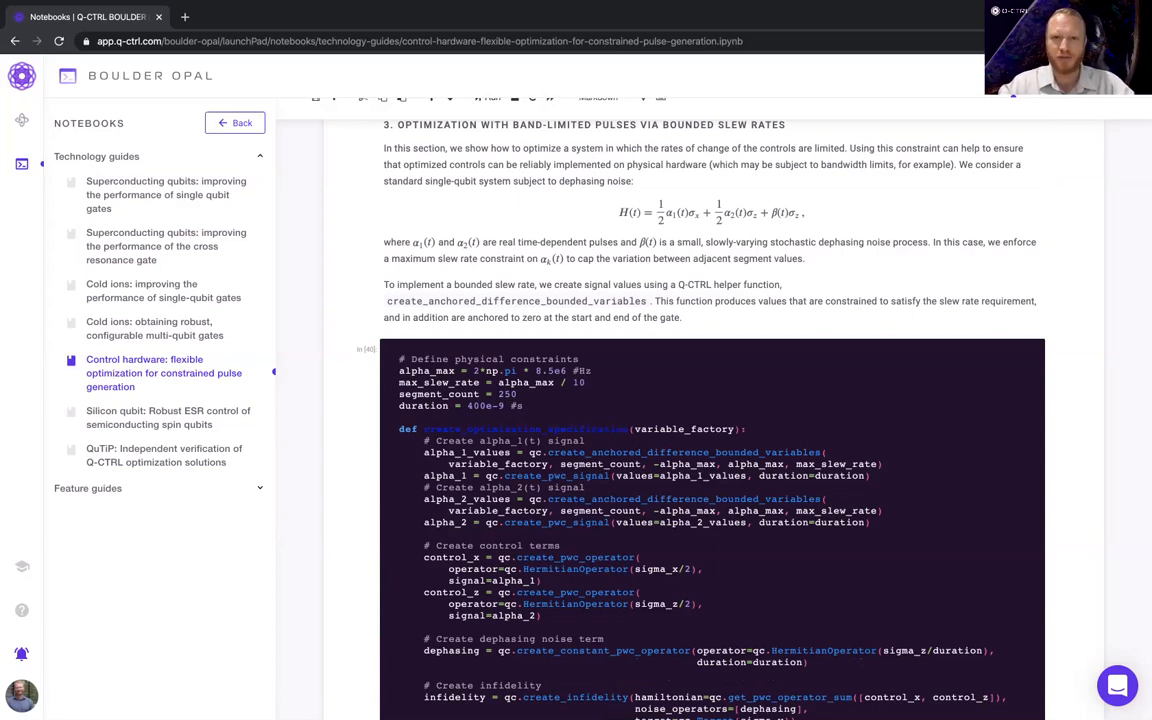
pyautogui.scroll(-3)
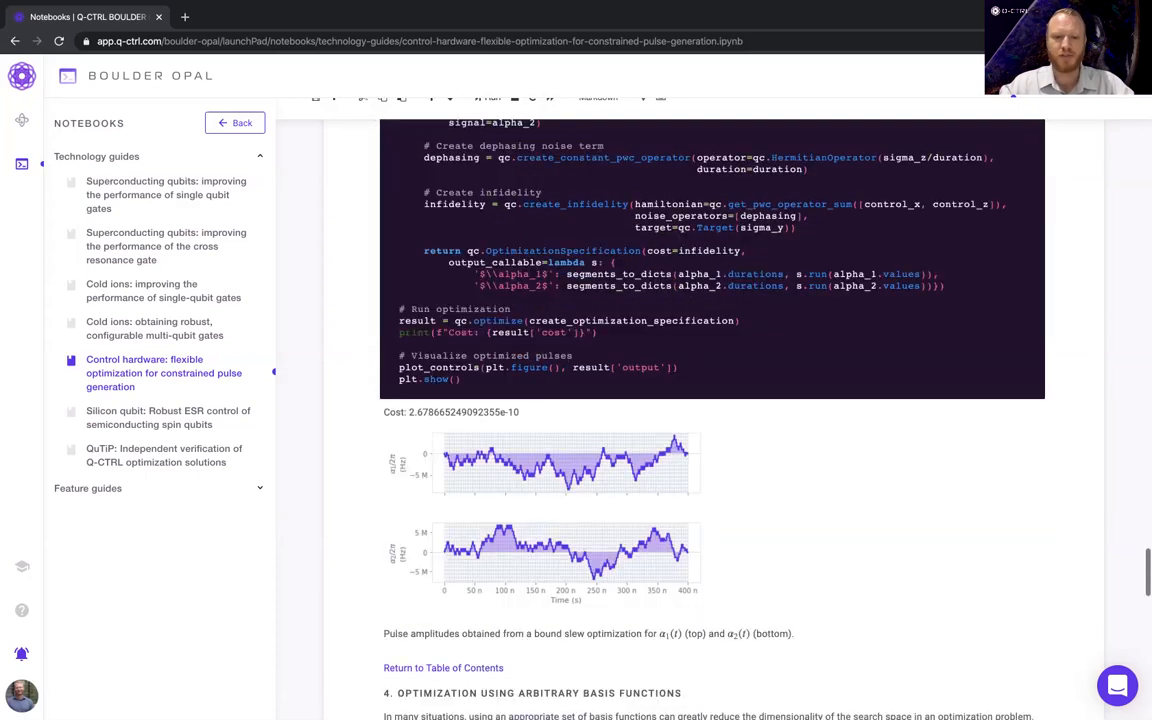
pyautogui.scroll(-3)
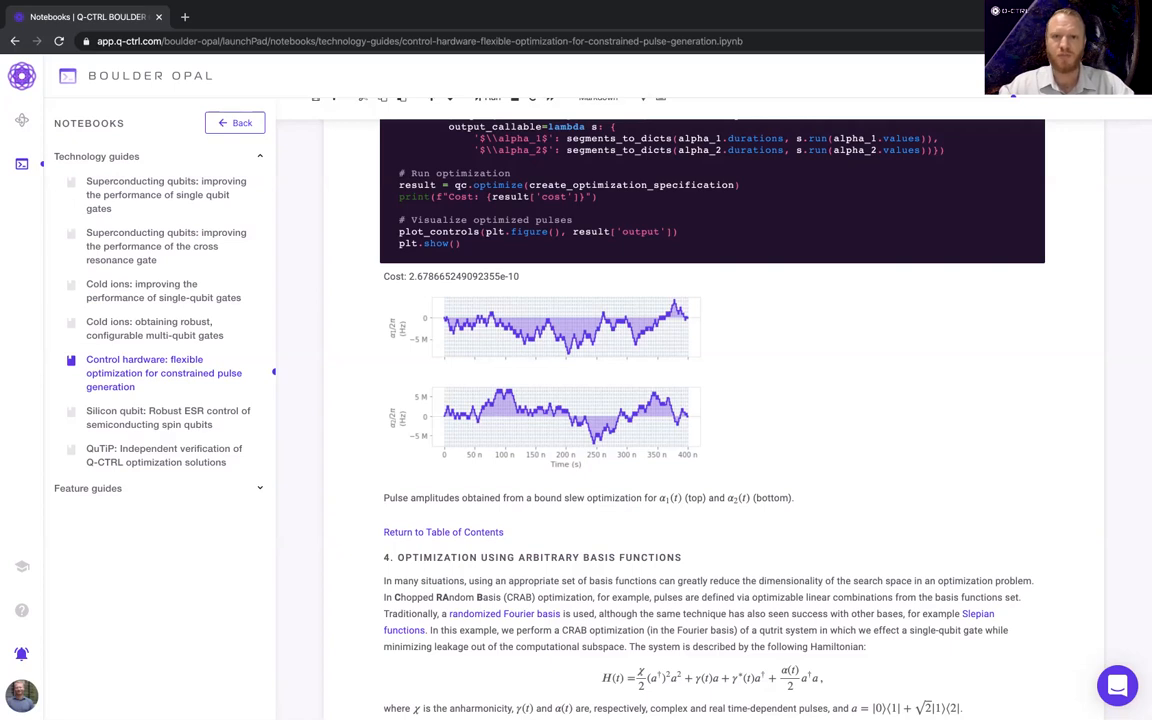
# Scroll to the Fourier-basis example's Cost output and modulus, angle and alpha plots
pyautogui.scroll(-3)
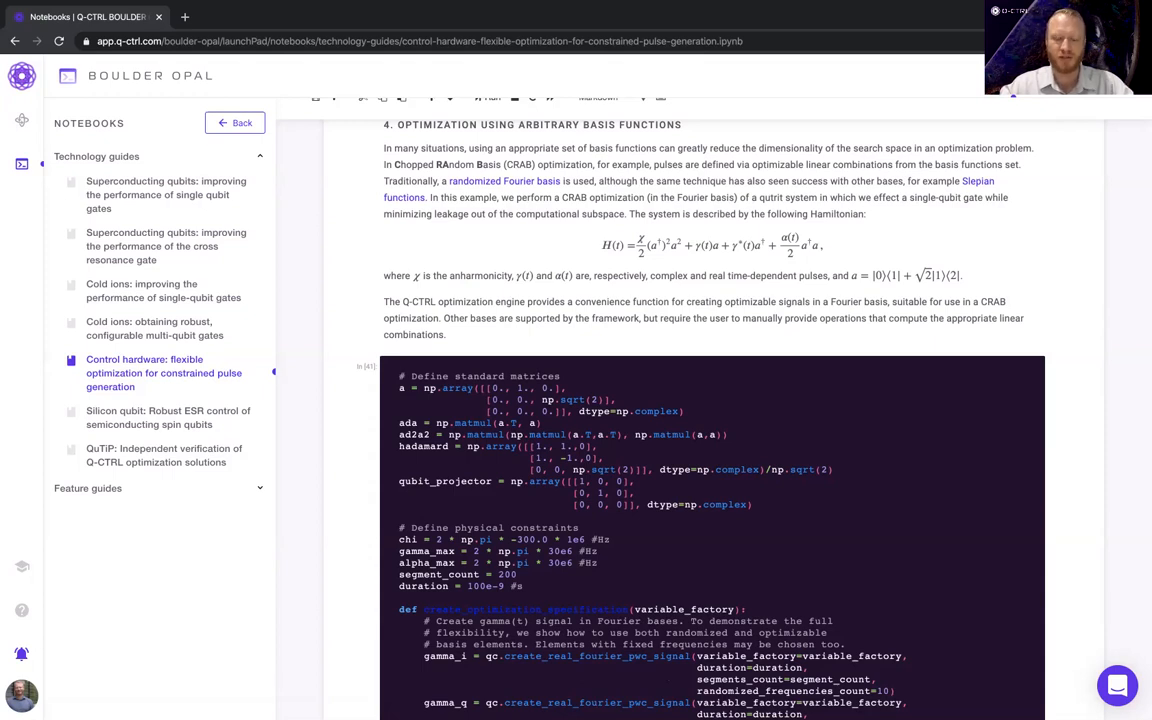
pyautogui.scroll(-3)
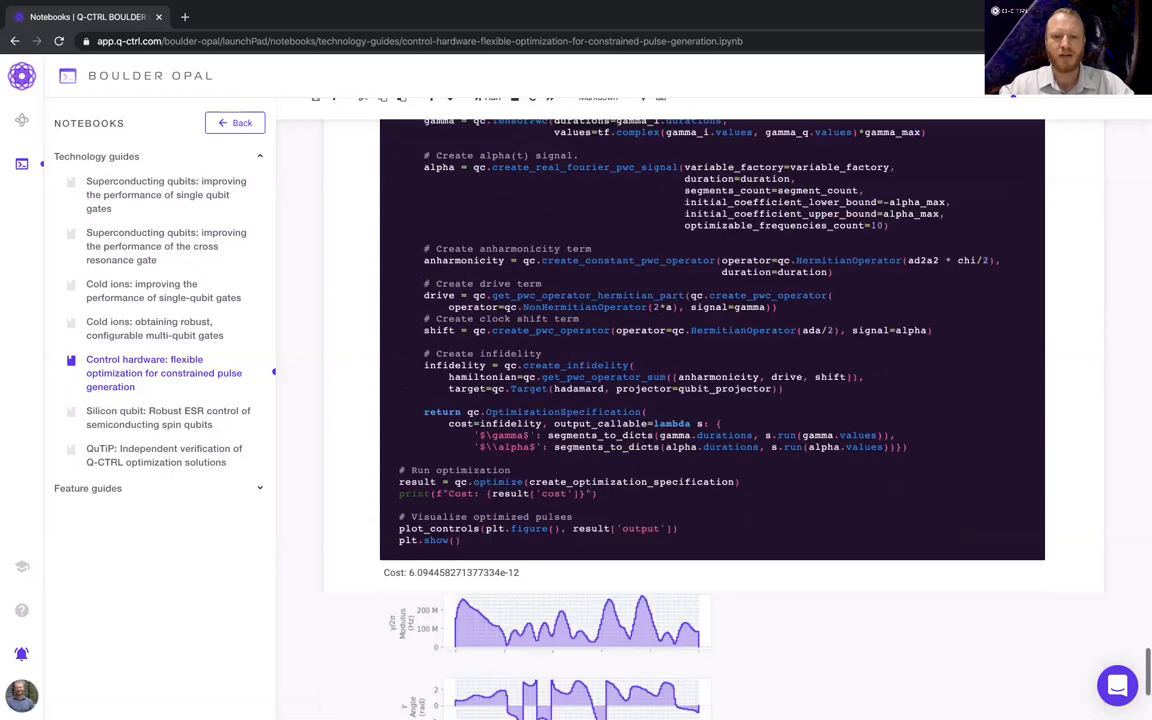
pyautogui.scroll(-3)
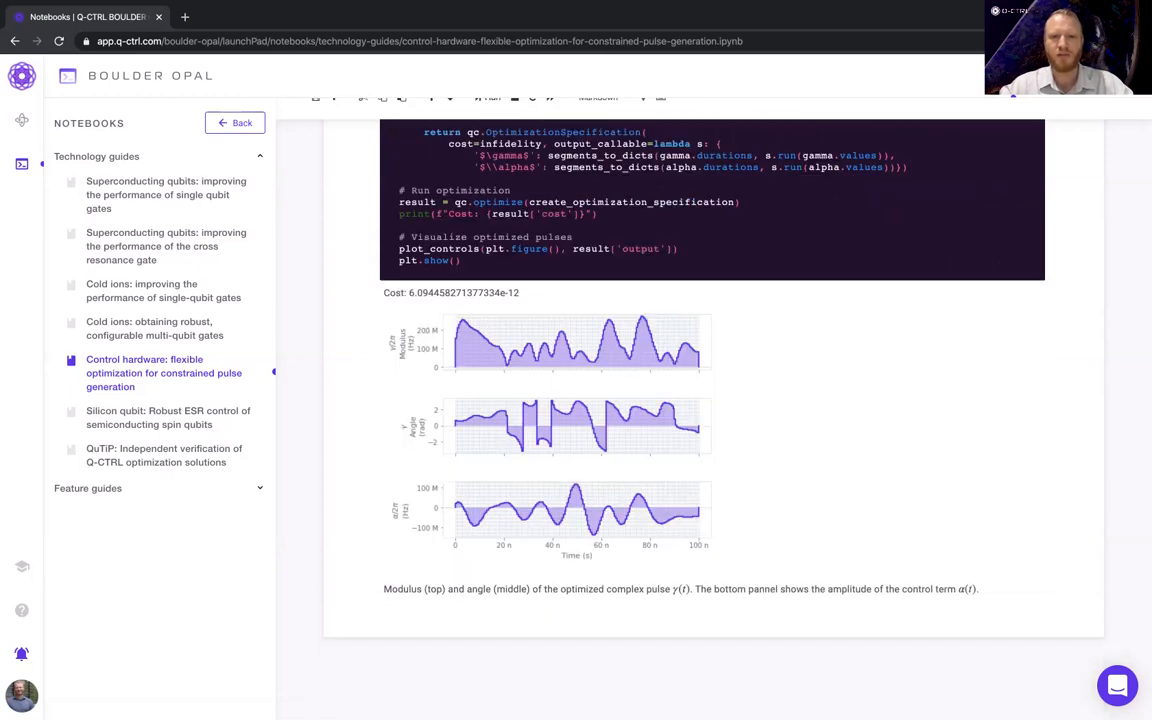